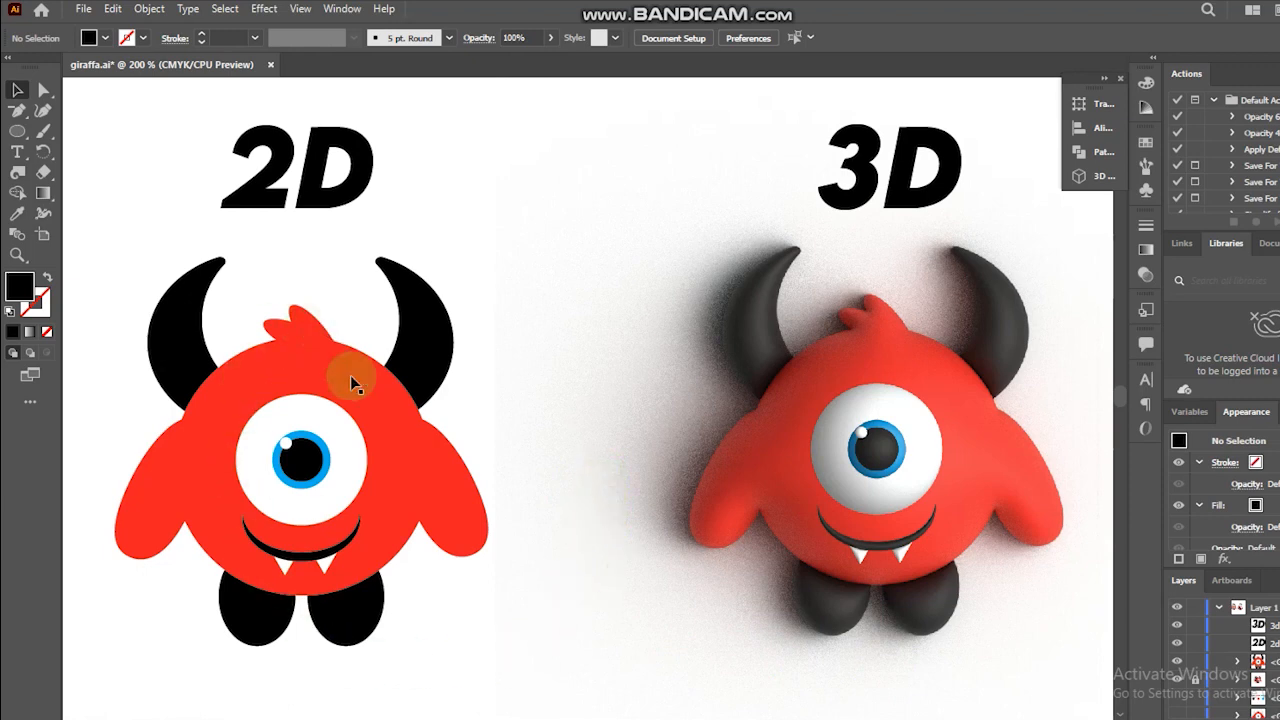
mouse_move(778, 376)
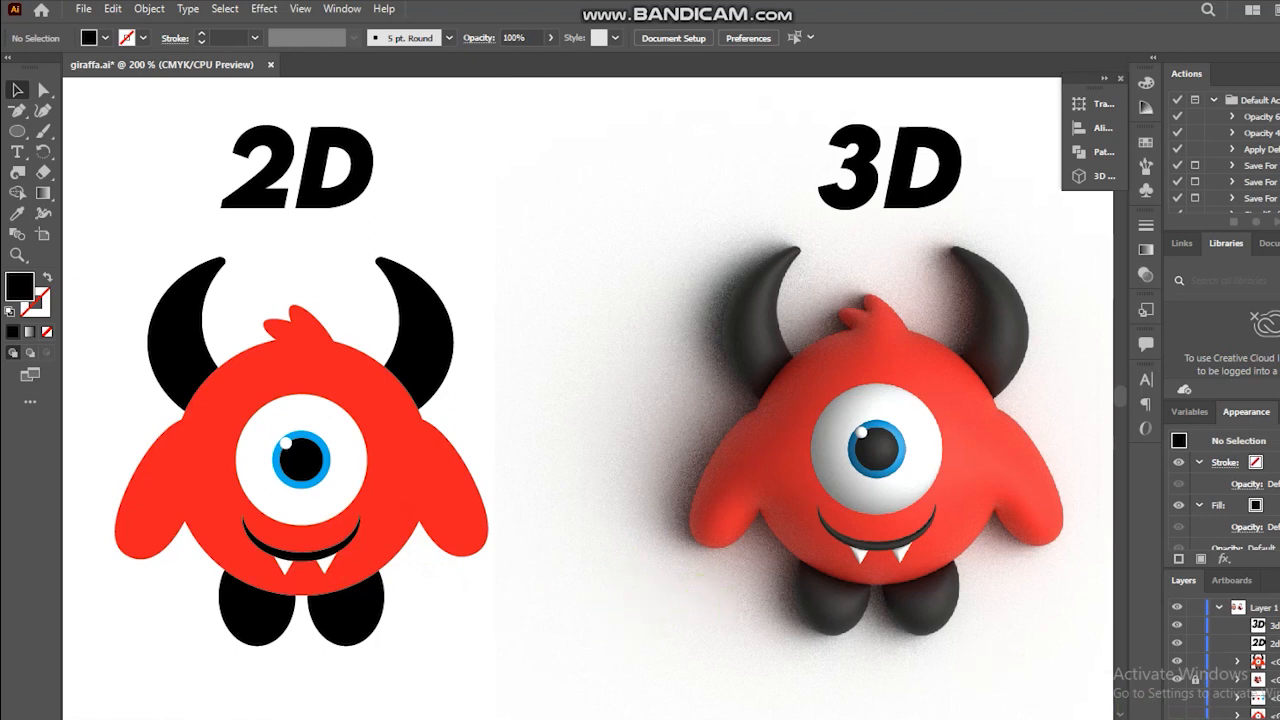
Draw a large perfect circle for the body and fill it with the red swatch.
click(402, 376)
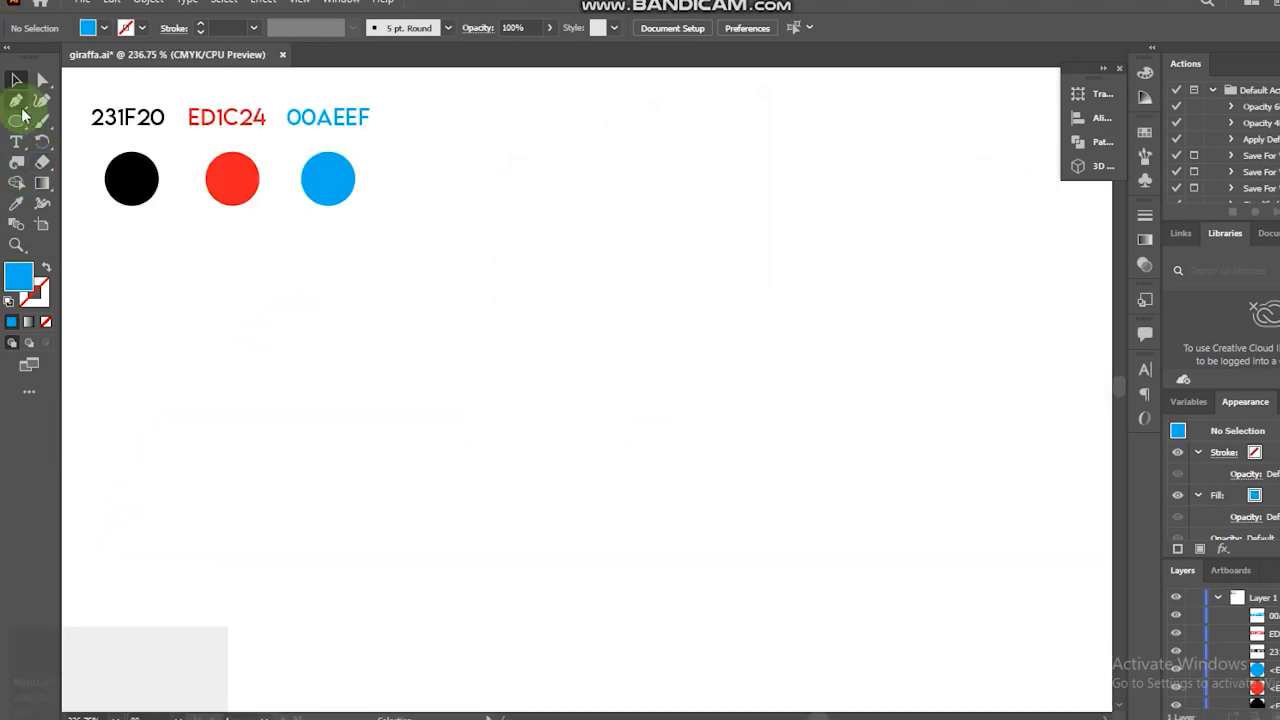
drag(718, 392, 860, 500)
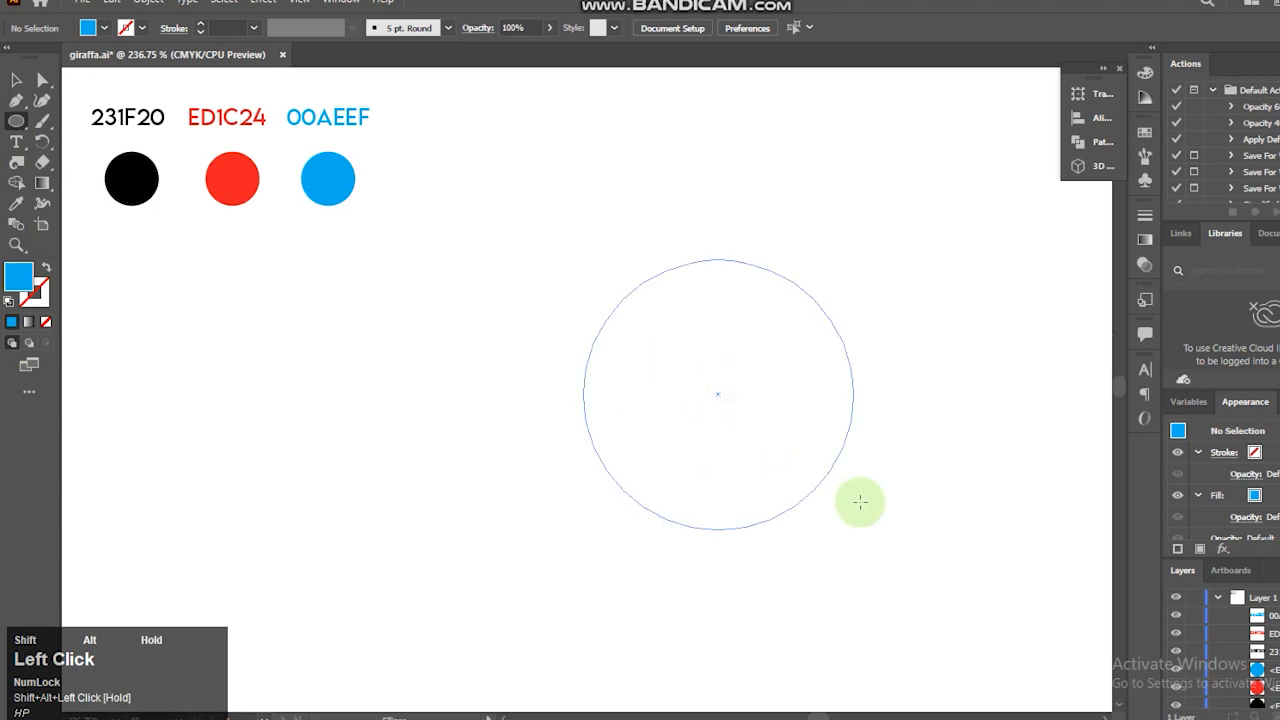
click(232, 180)
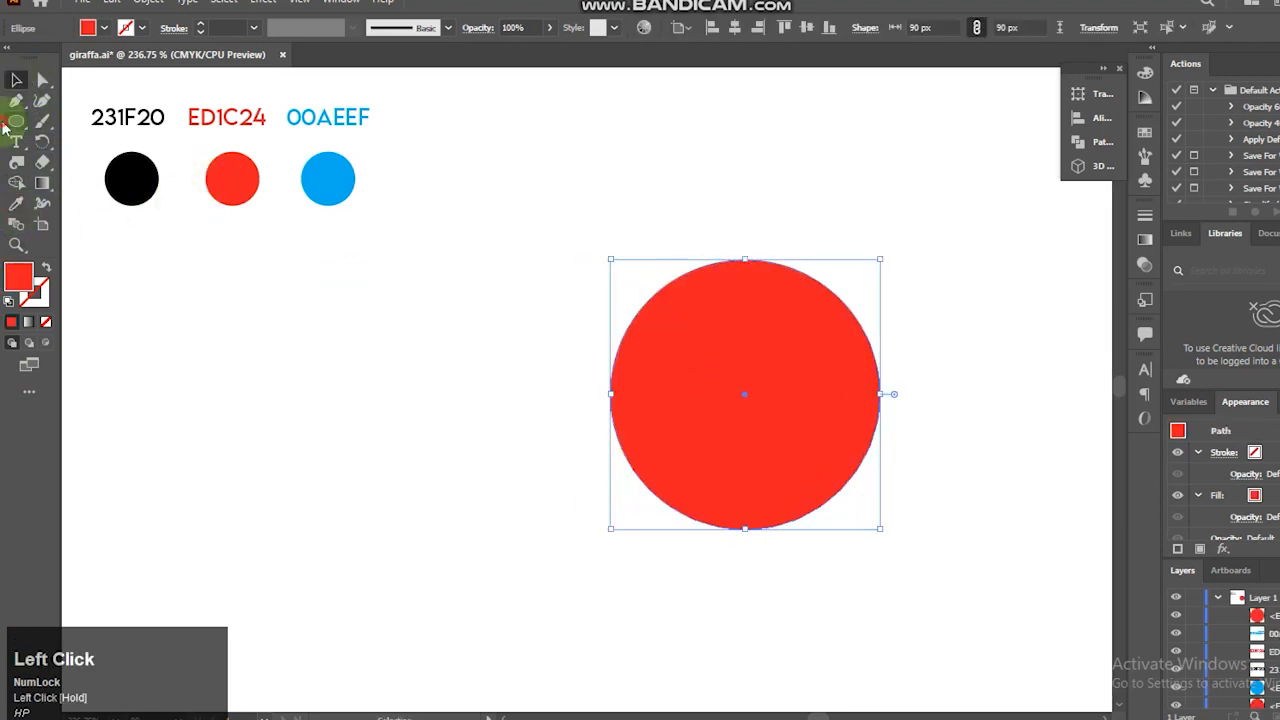
Shape a smaller red oval into an egg-like arm and tilt it diagonally beside the body.
drag(452, 300, 524, 456)
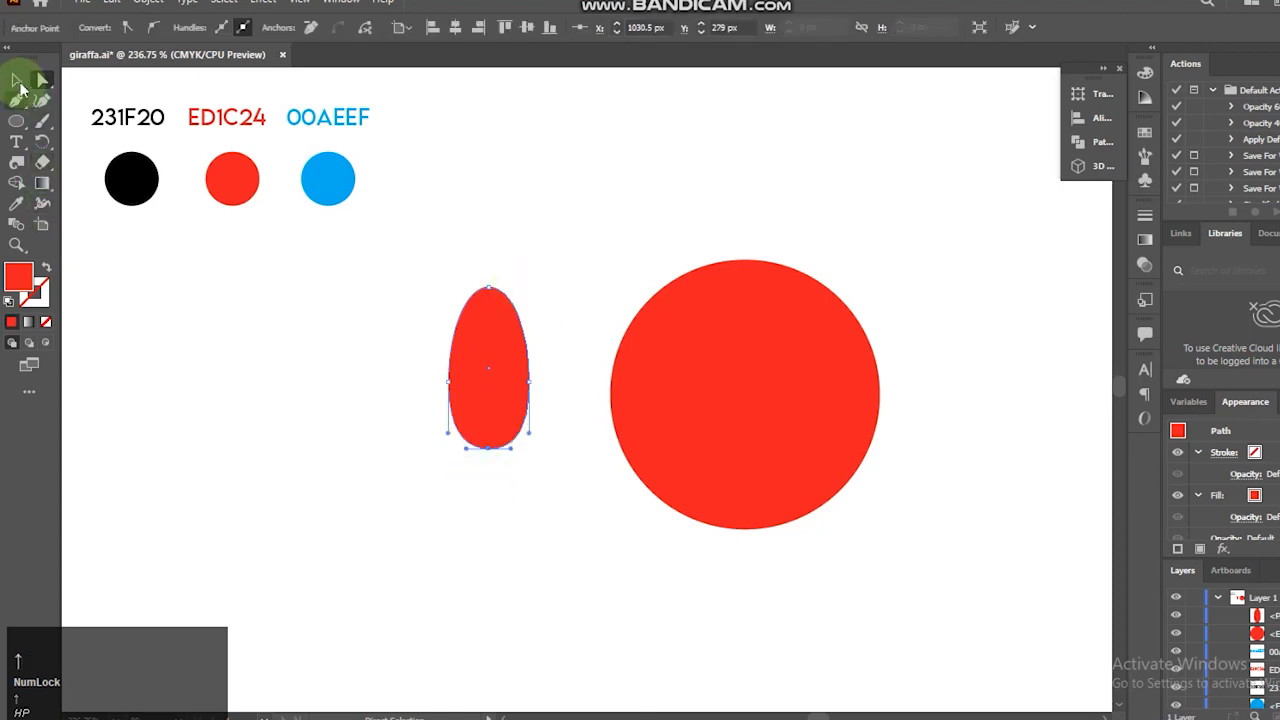
drag(488, 370, 596, 434)
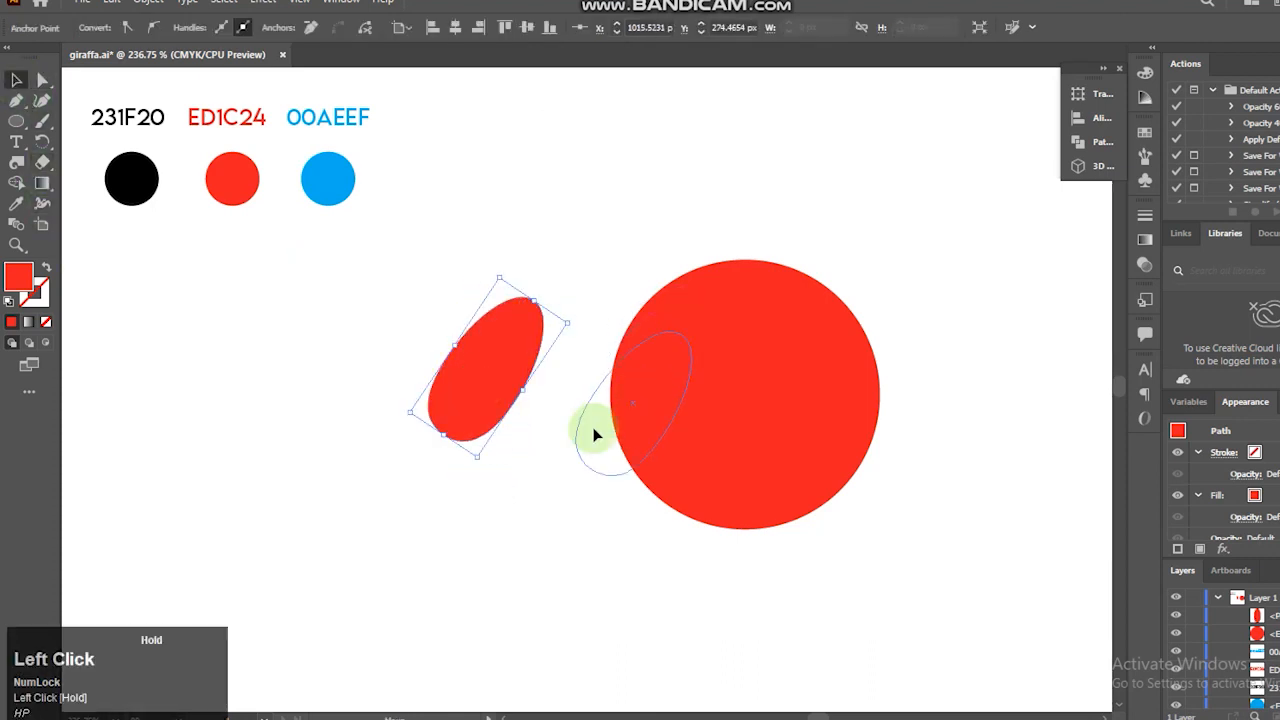
Reflect the arm vertically as a copy for the other side, then place a small oval atop the head.
right_click(592, 436)
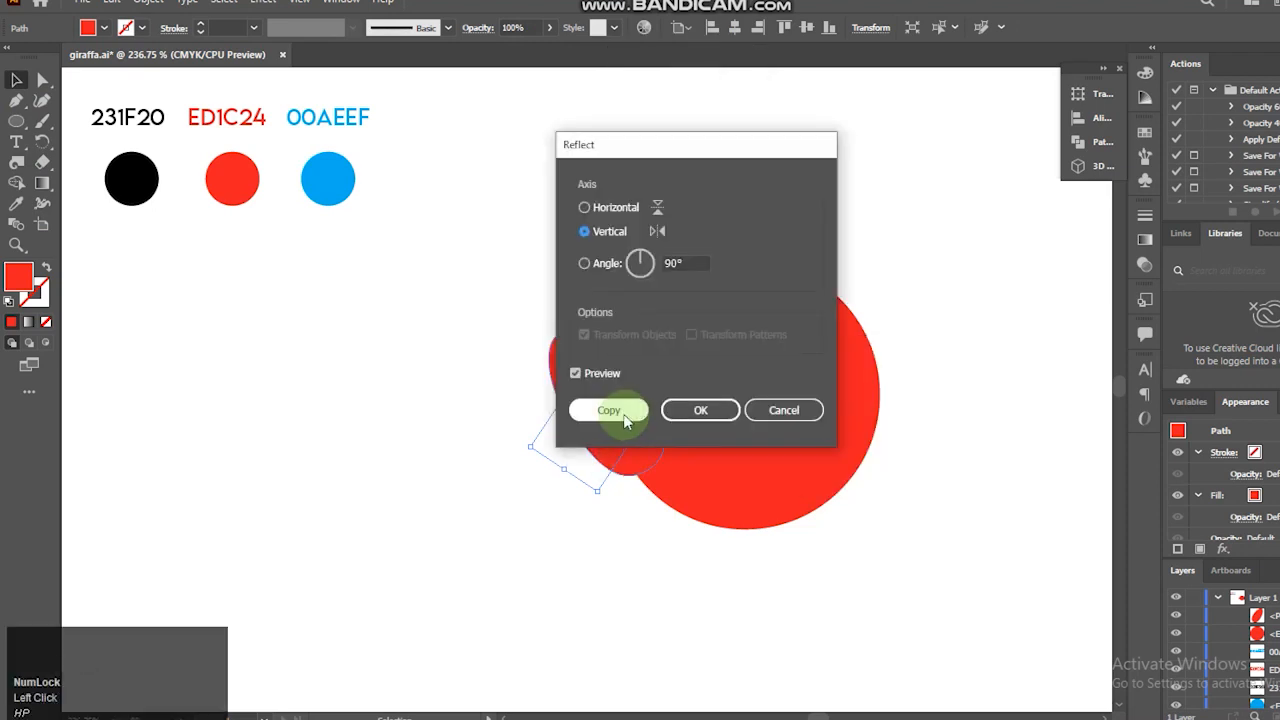
click(608, 410)
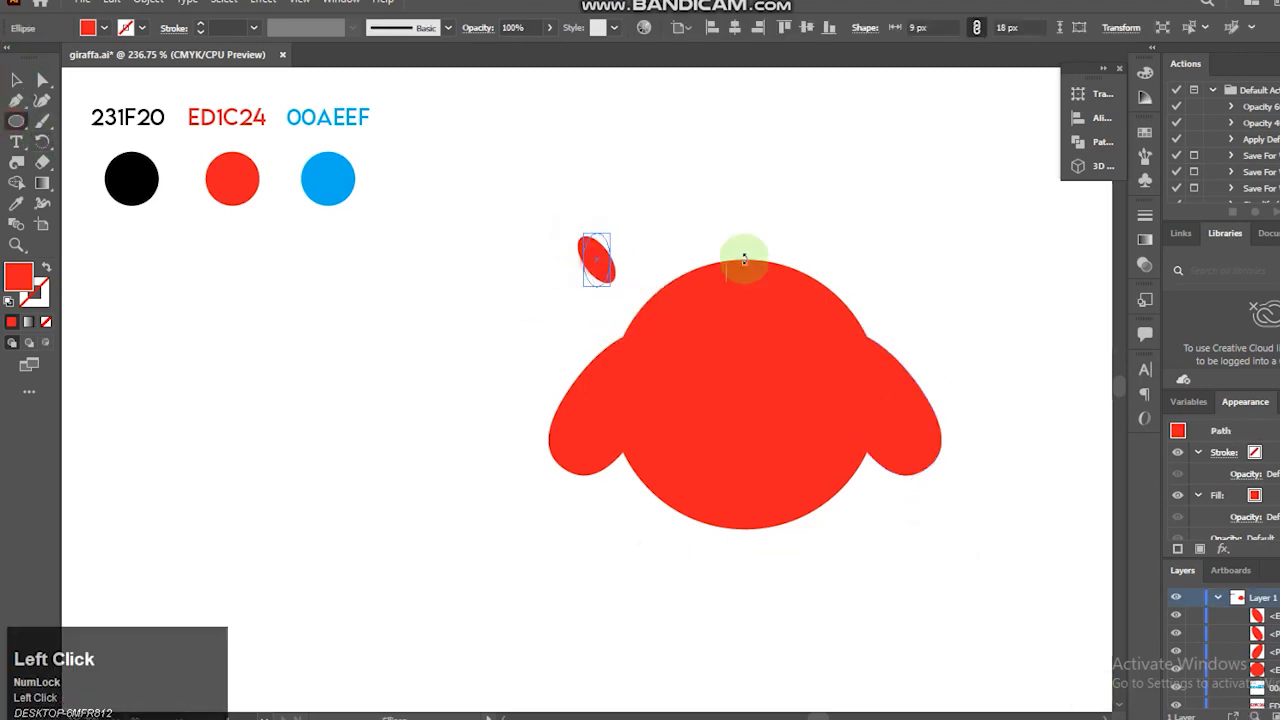
drag(596, 258, 744, 240)
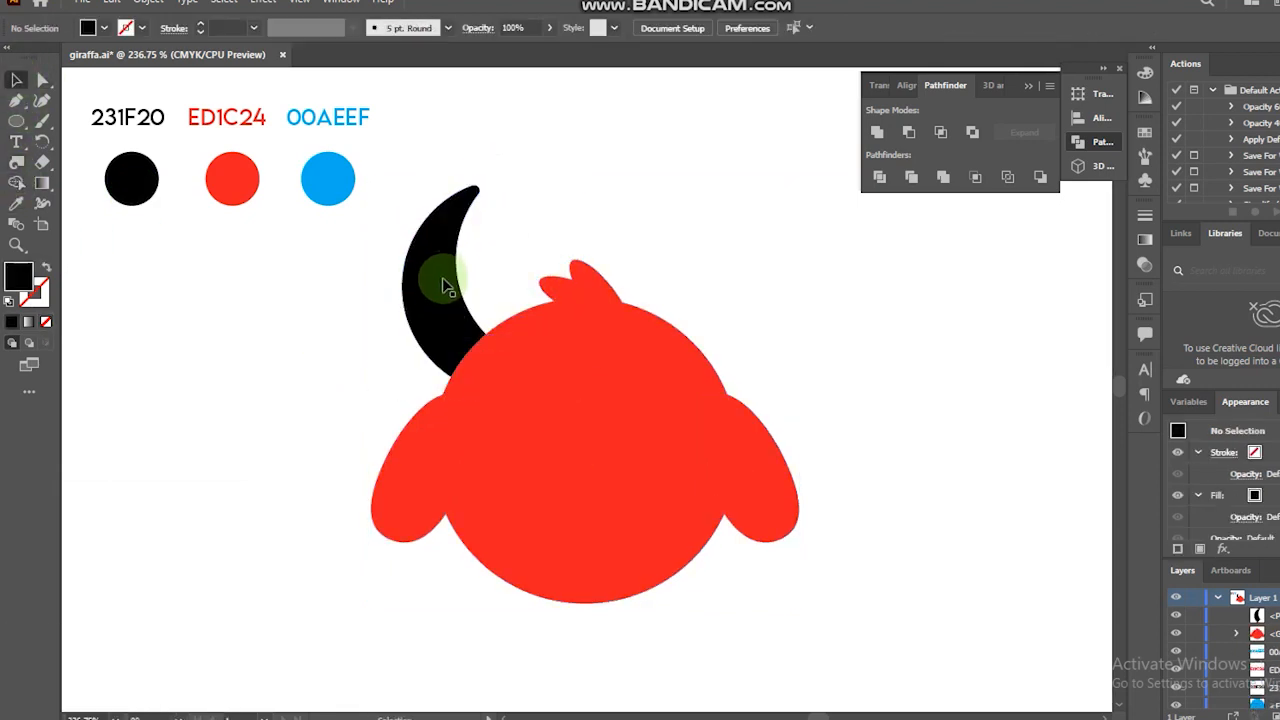
Select the black crescent horn shape to position it behind the upper left of the head.
click(440, 288)
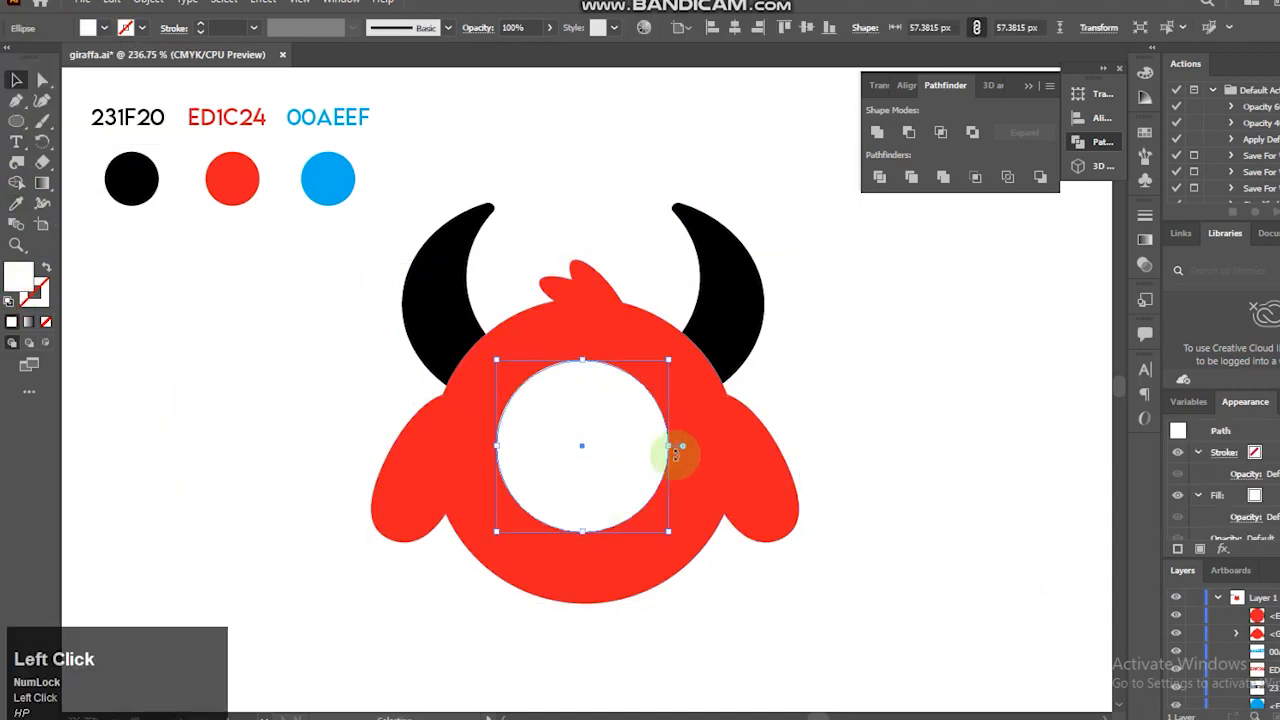
Place the white eyeball circle on the body and confirm the tiny highlight circle's size.
click(150, 2)
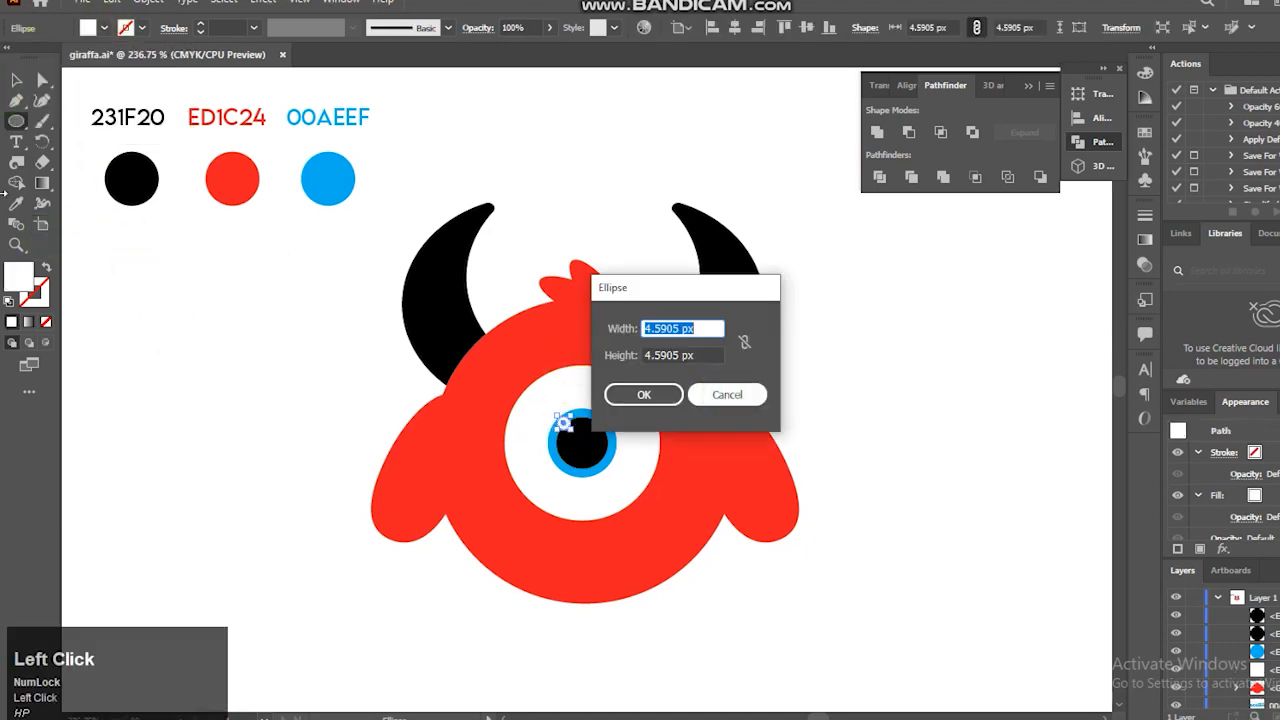
click(644, 394)
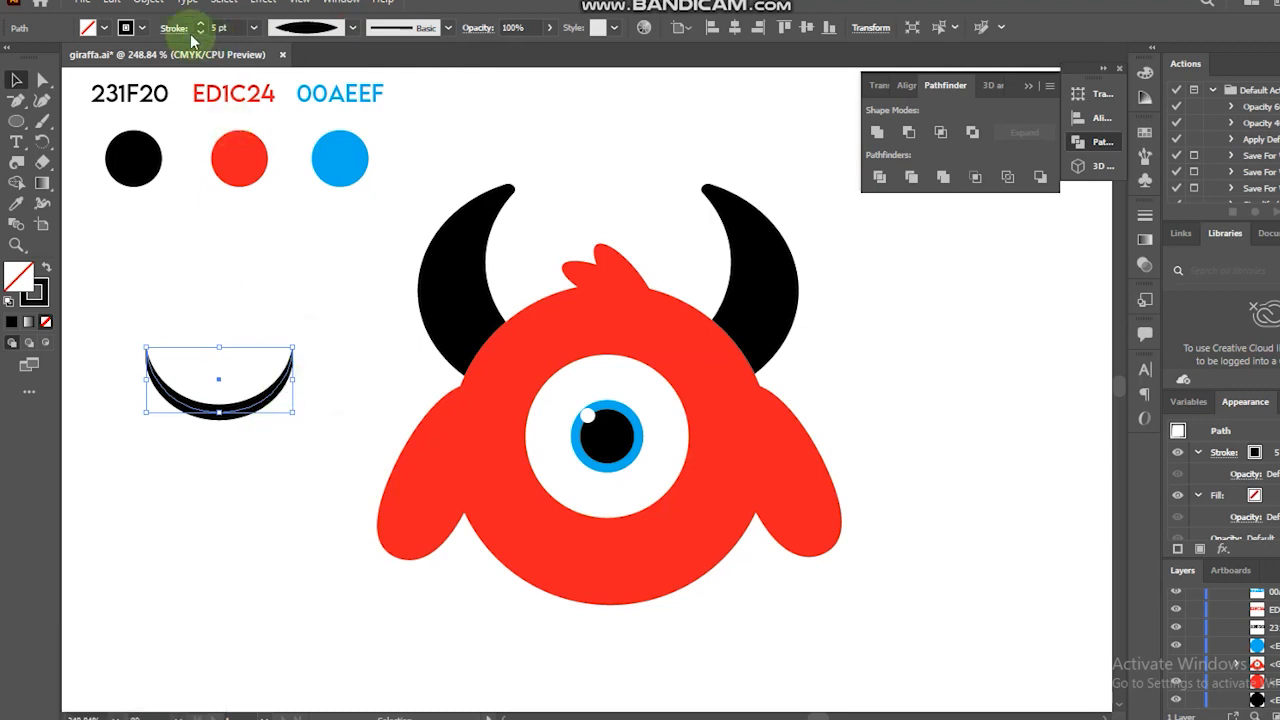
Shape the black tapered smile curve and select it to position under the eye with fangs.
drag(216, 380, 608, 540)
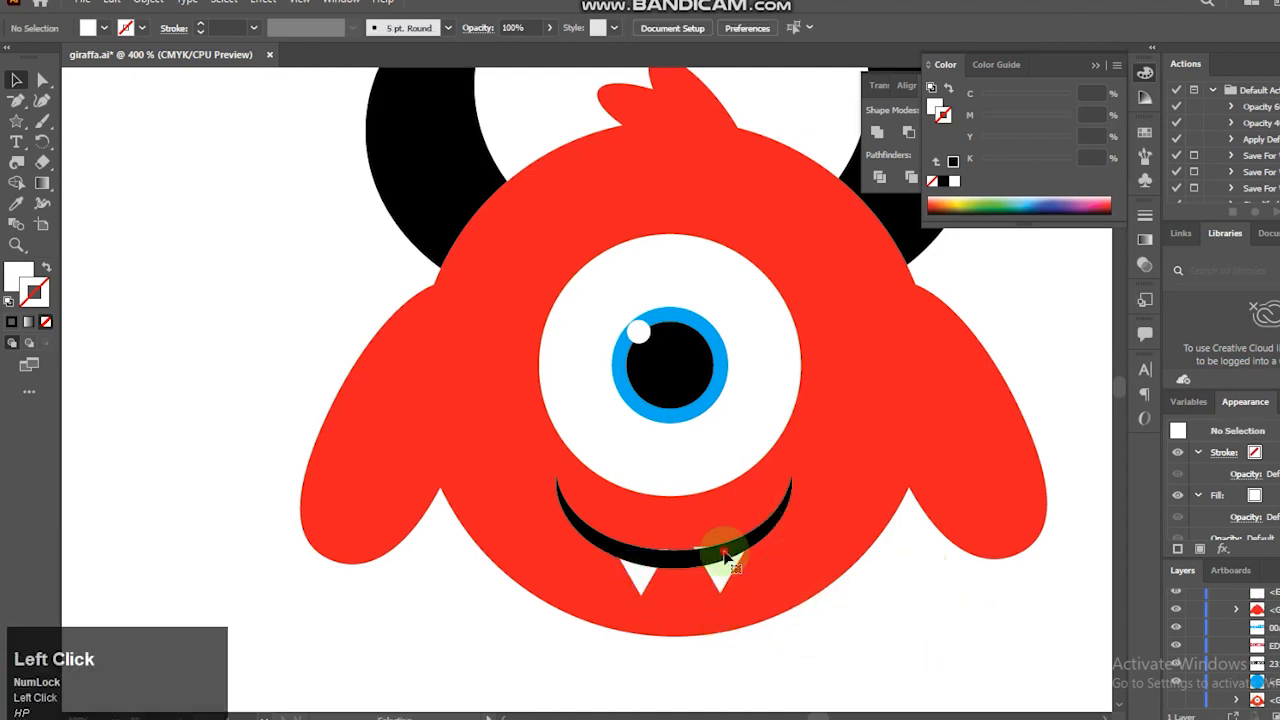
click(724, 558)
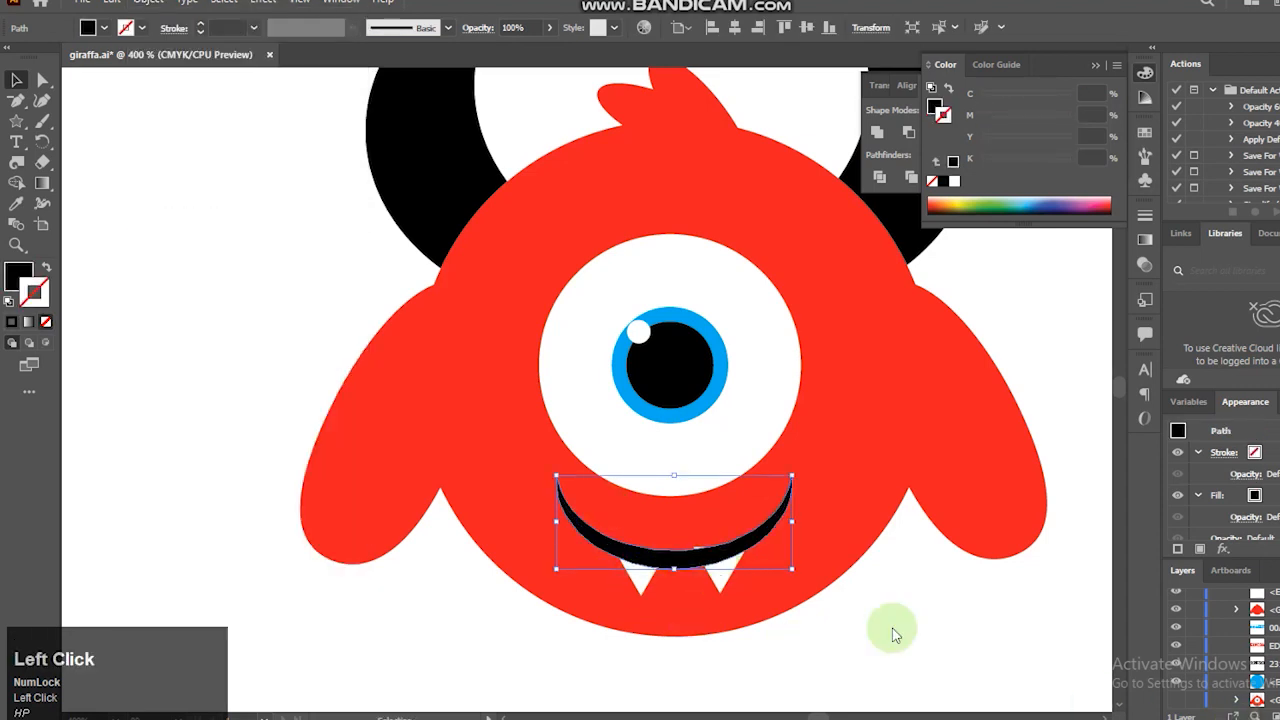
right_click(16, 120)
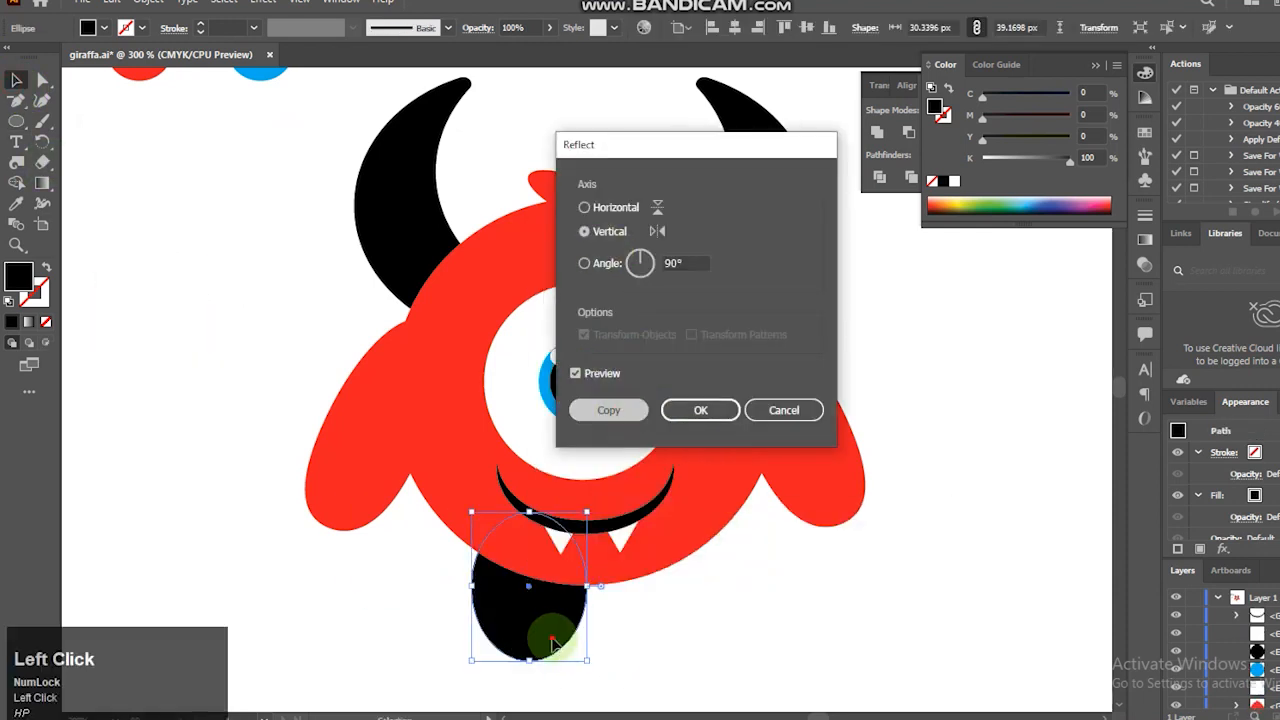
Mirror the black oval foot with Reflect Vertical Copy to make the second foot.
click(700, 410)
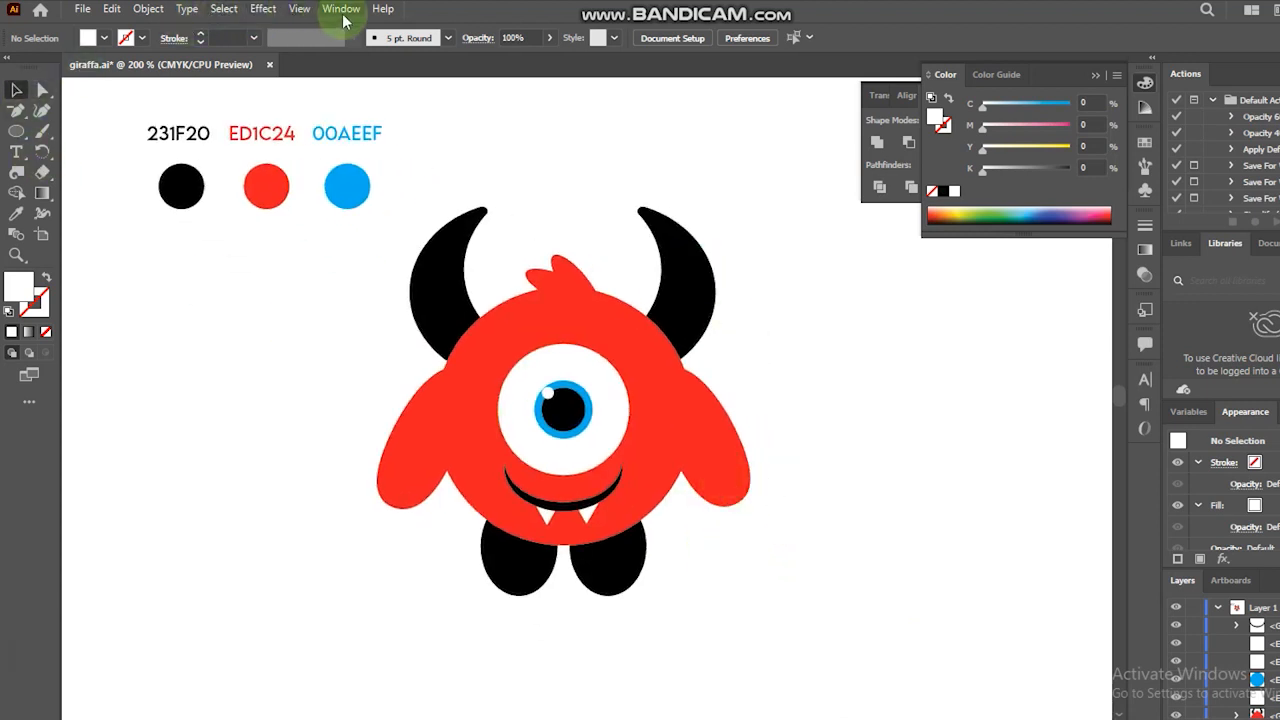
Open Window > 3D and Materials, select all the monster artwork and apply the Inflate 3D type.
click(340, 8)
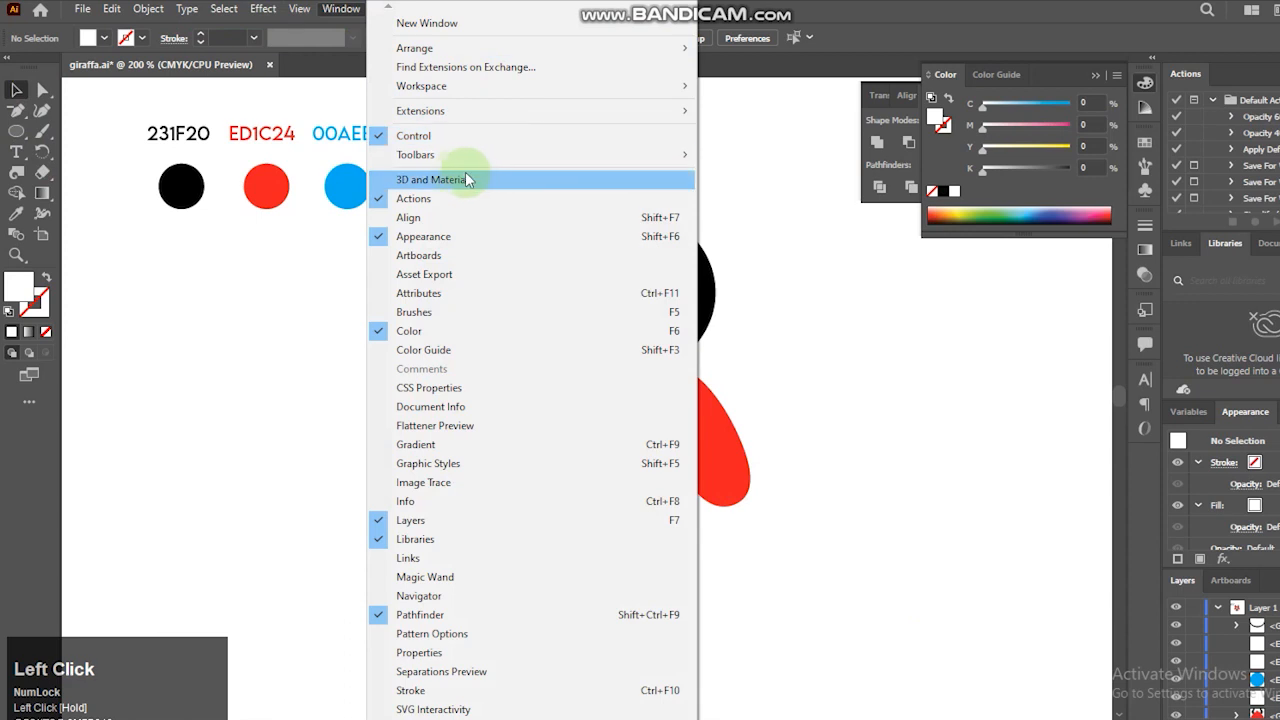
click(436, 180)
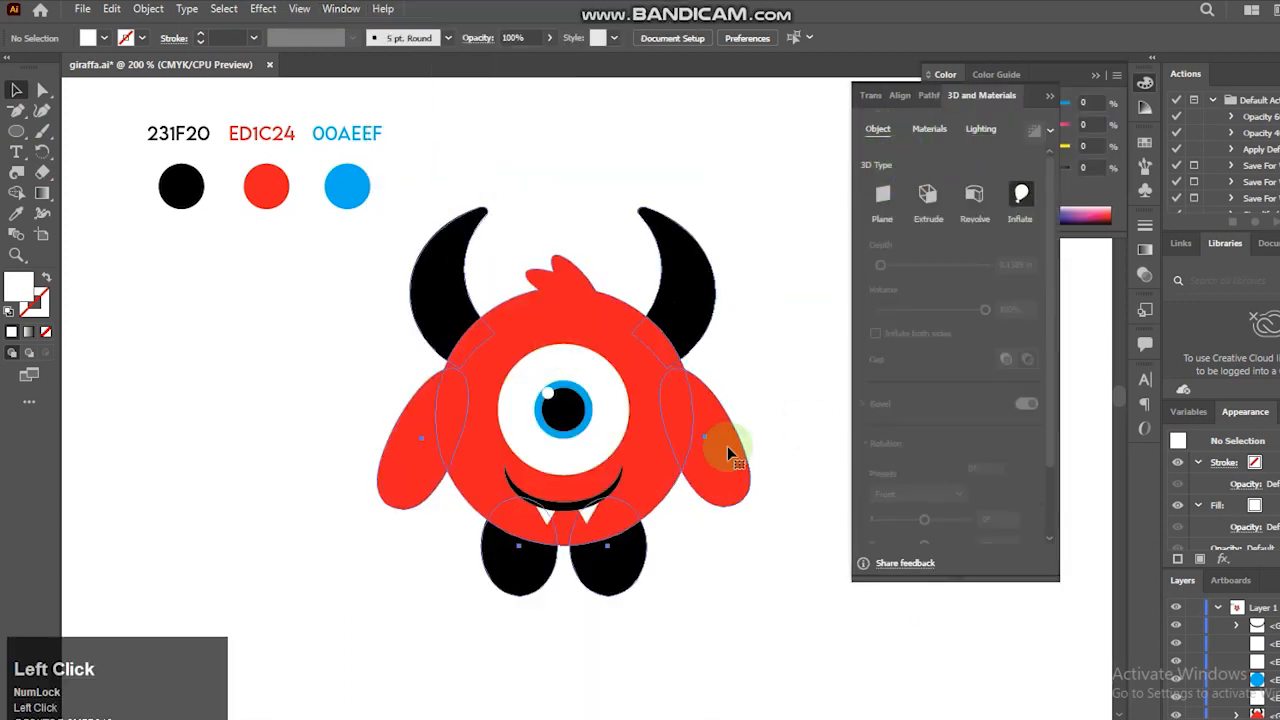
click(724, 450)
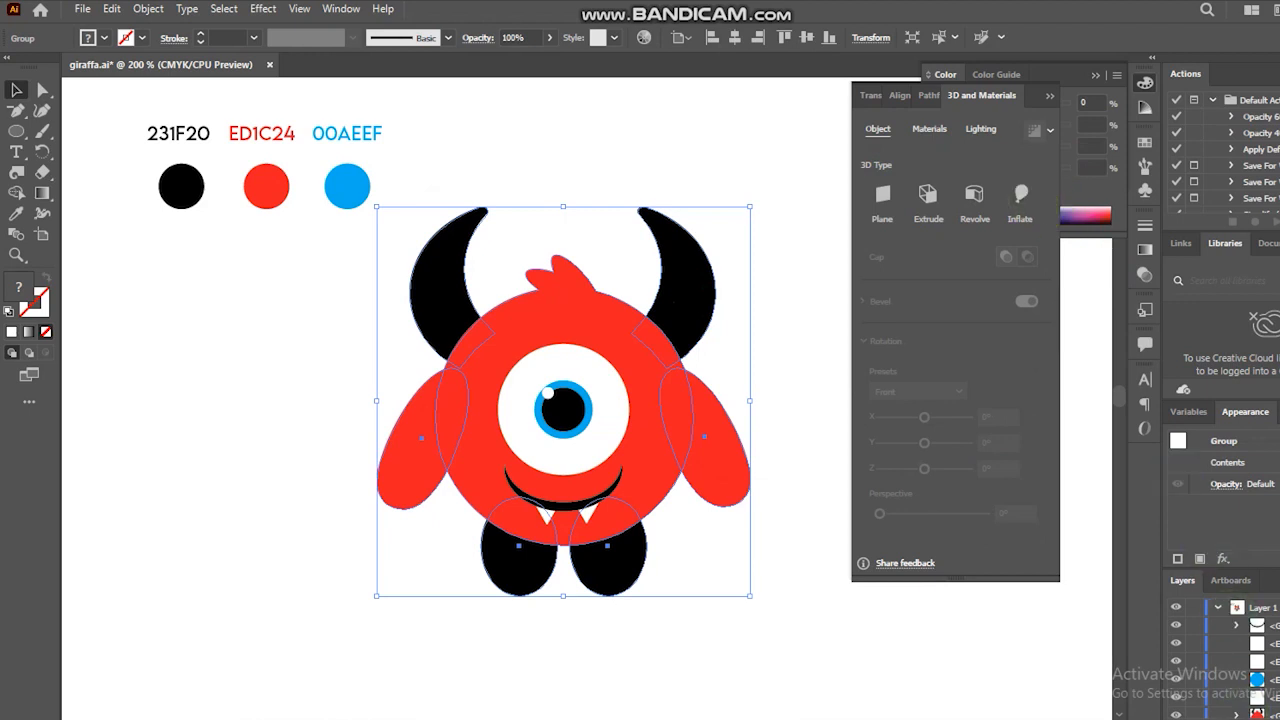
click(1020, 196)
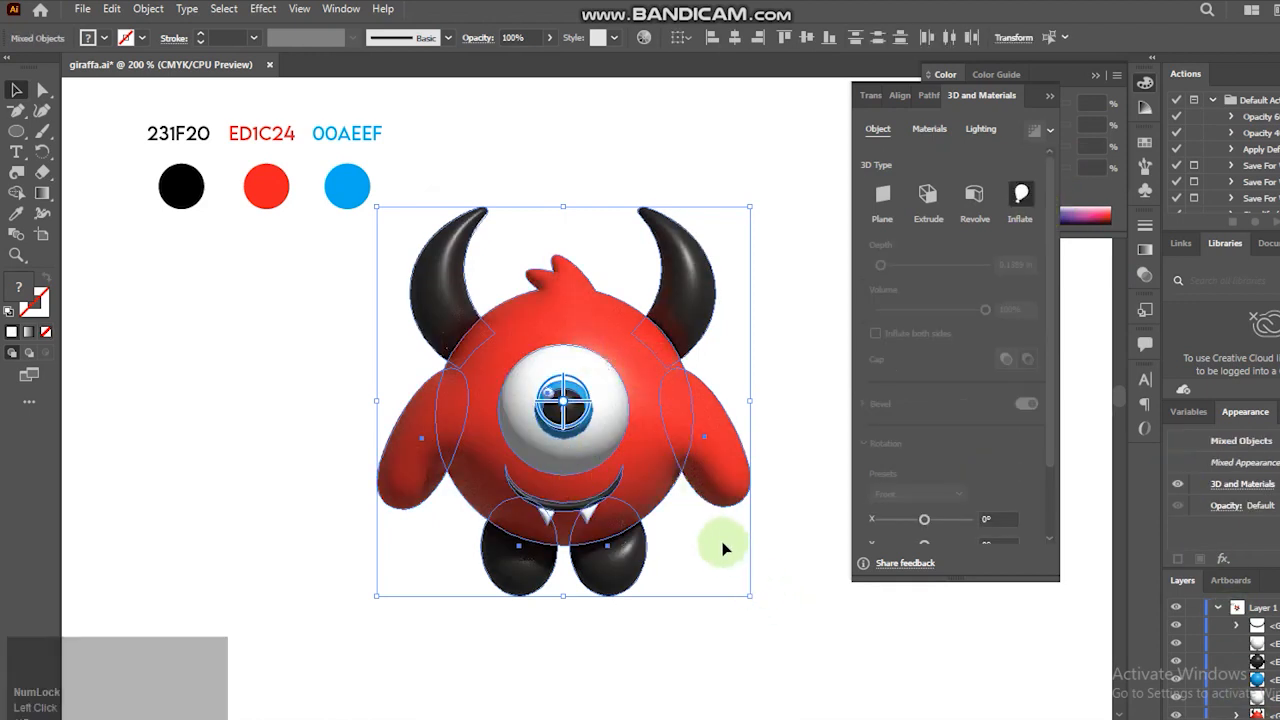
mouse_move(820, 580)
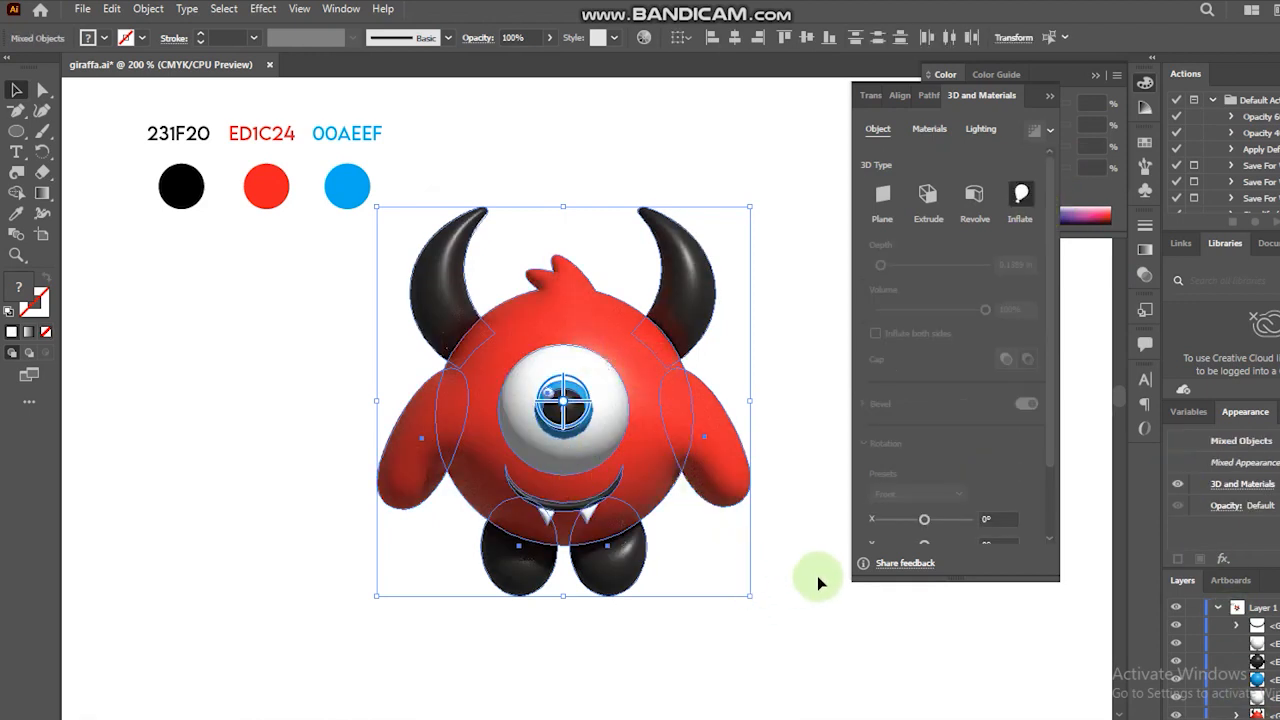
click(980, 128)
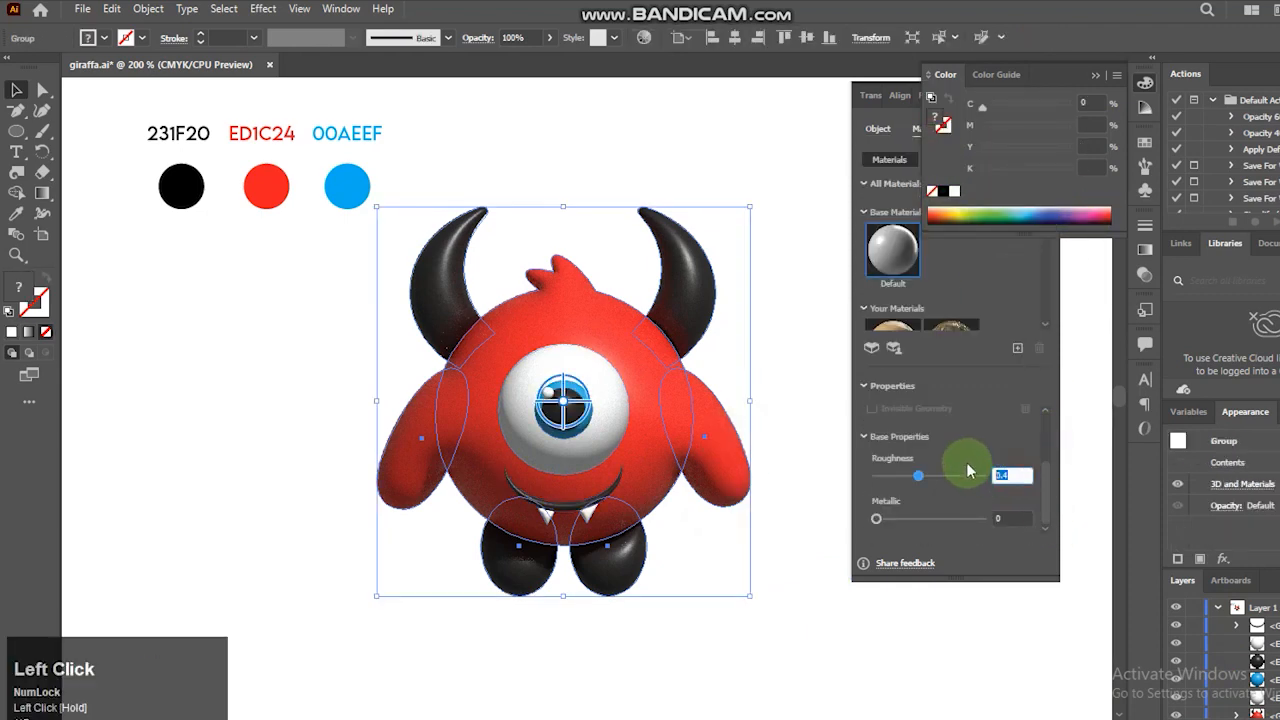
Set the material Roughness to about 0.63 and Metallic to 0.2.
drag(944, 476, 876, 476)
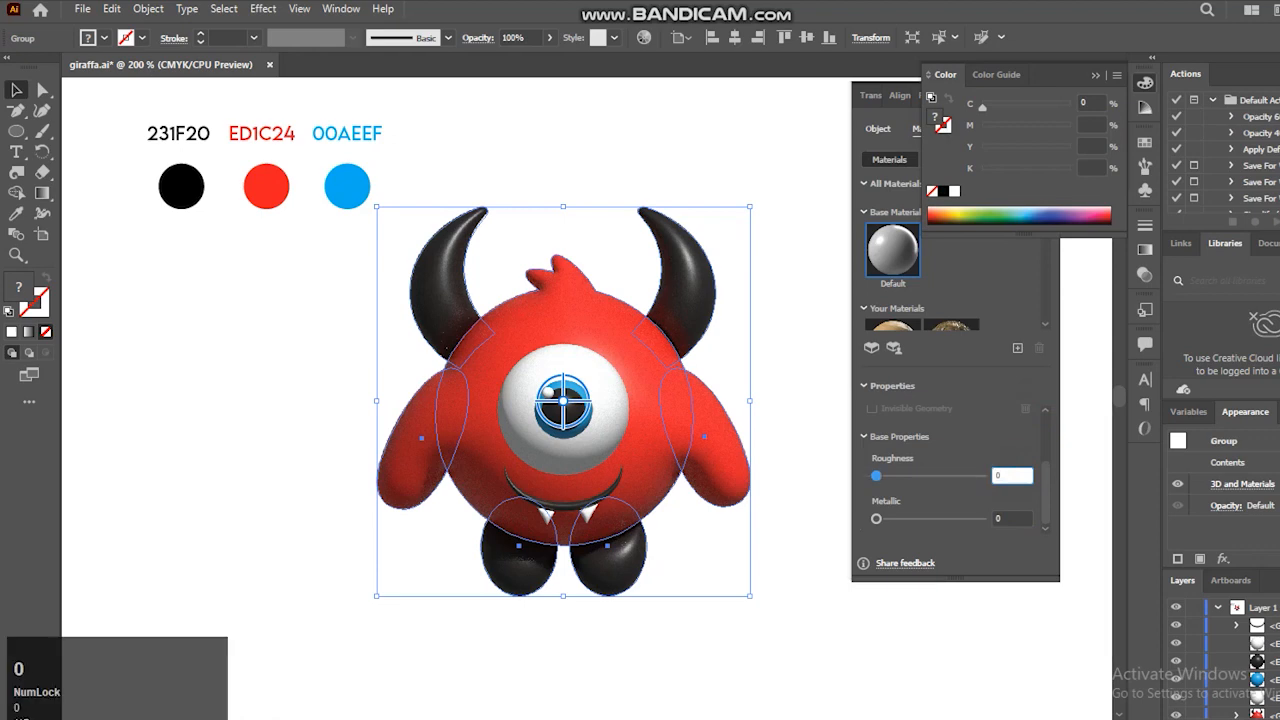
drag(876, 476, 940, 476)
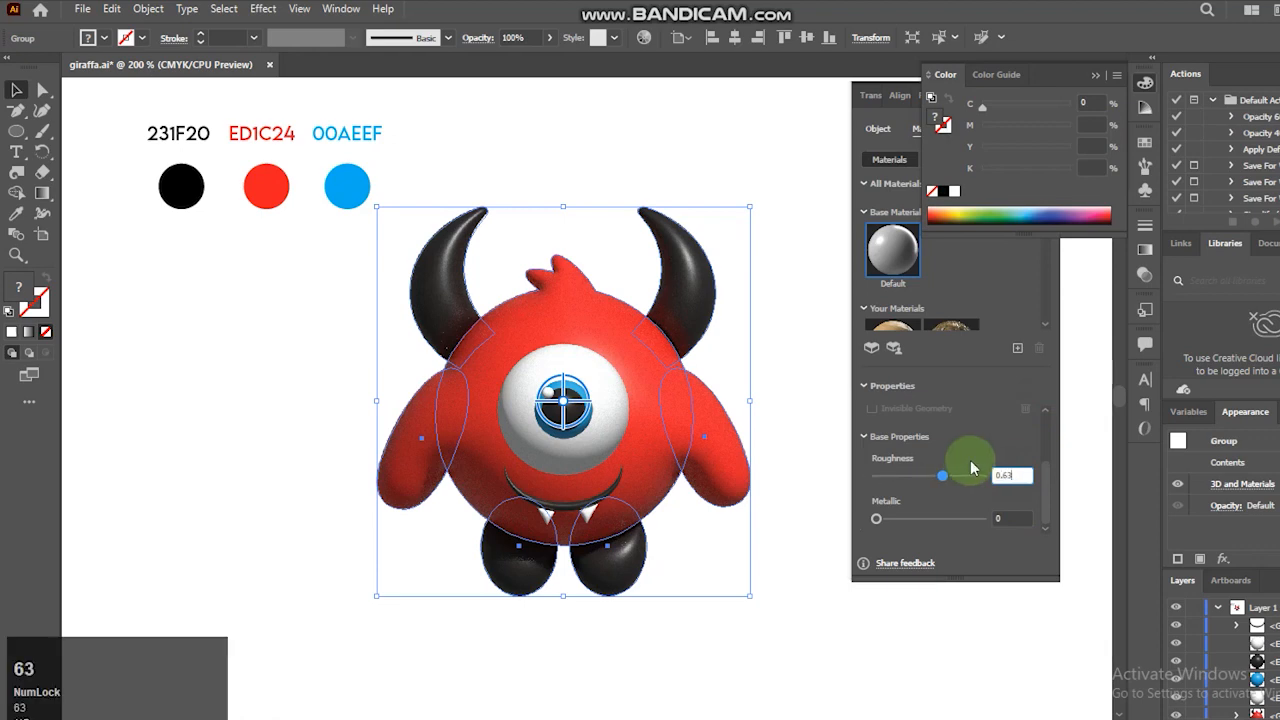
click(1016, 520)
text(.2)
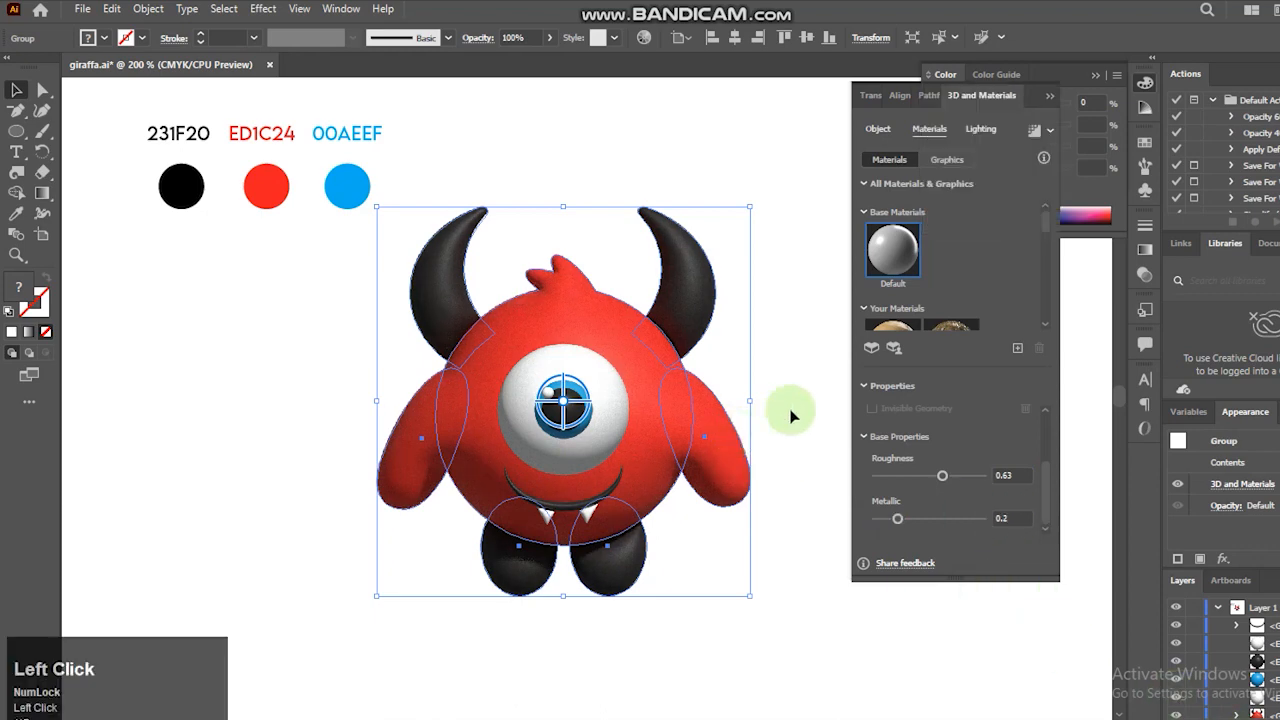
click(980, 128)
text(9)
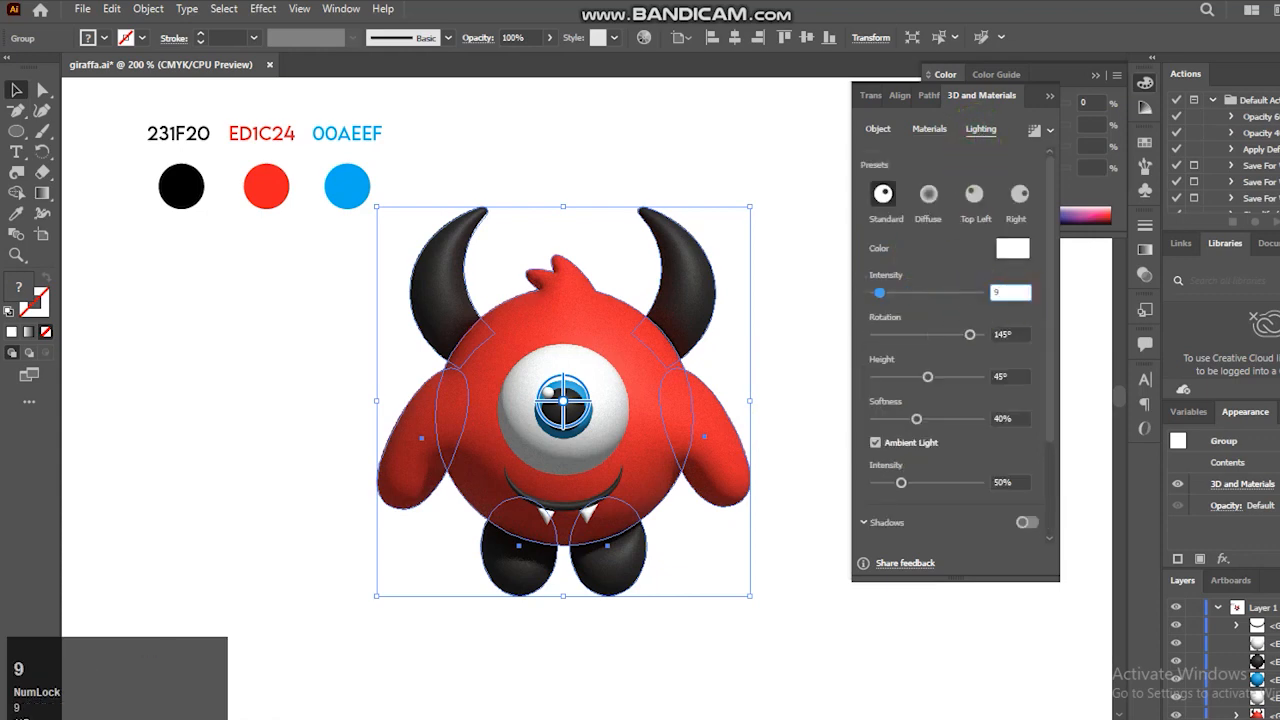
Raise the light intensity to about 97% and turn on the cast shadow behind the object.
drag(880, 292, 924, 292)
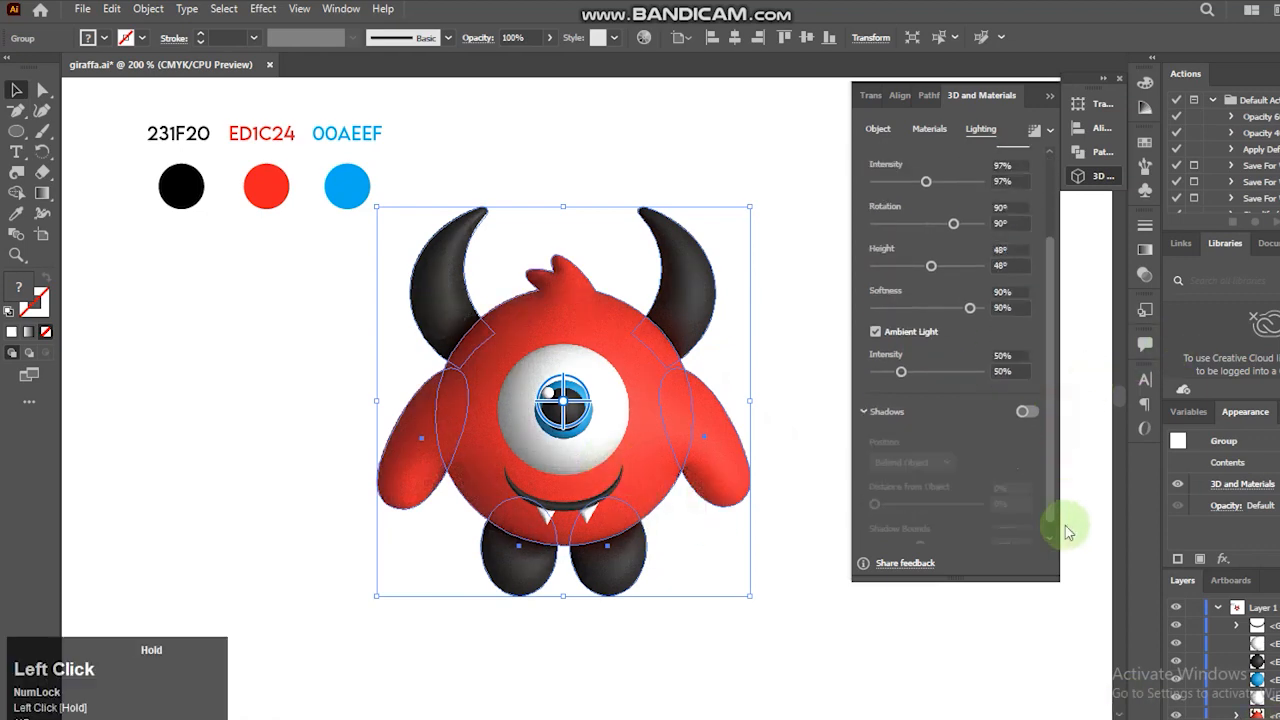
click(1026, 412)
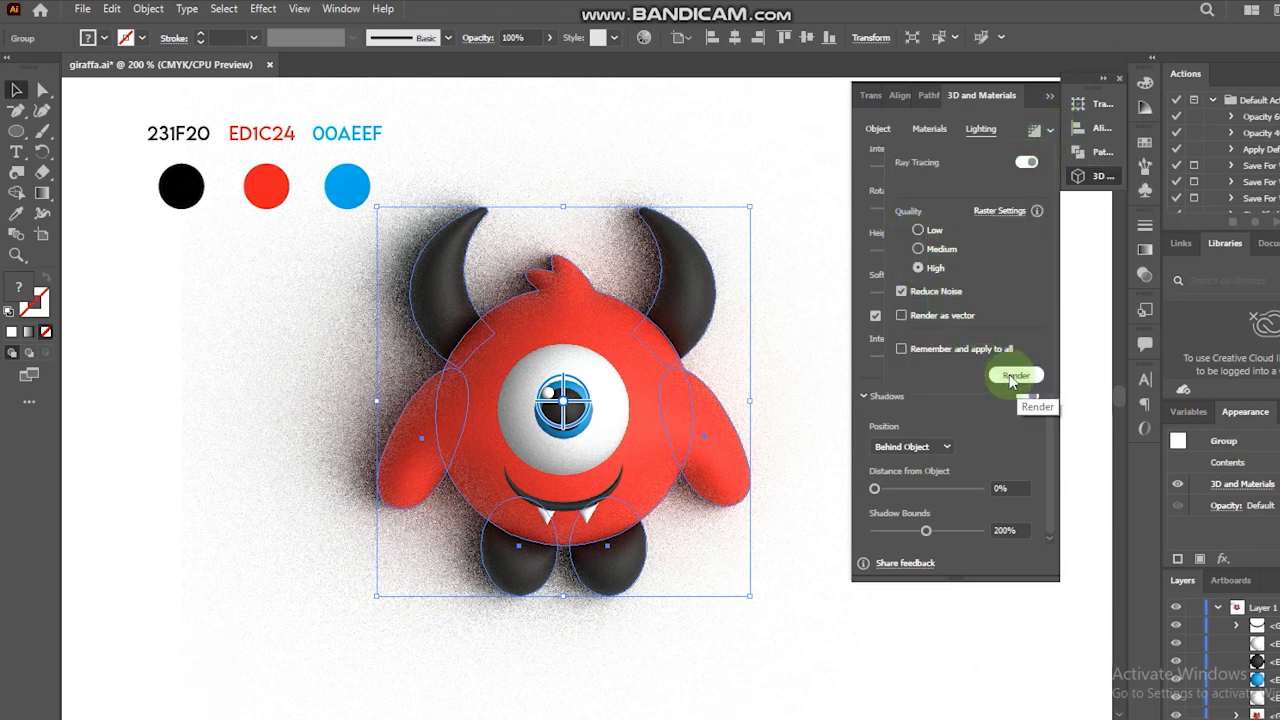
Render the monster with high-quality ray tracing for a soft shadow, then collapse the 3D panel.
click(1014, 374)
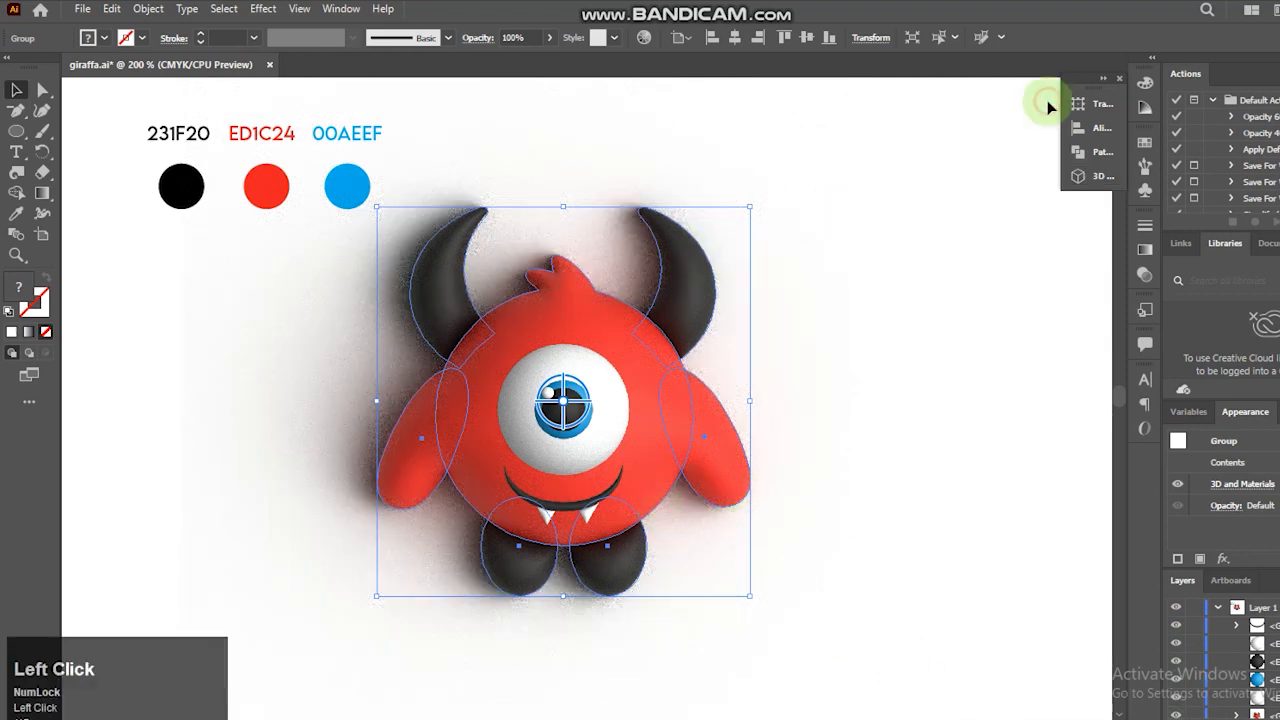
click(680, 320)
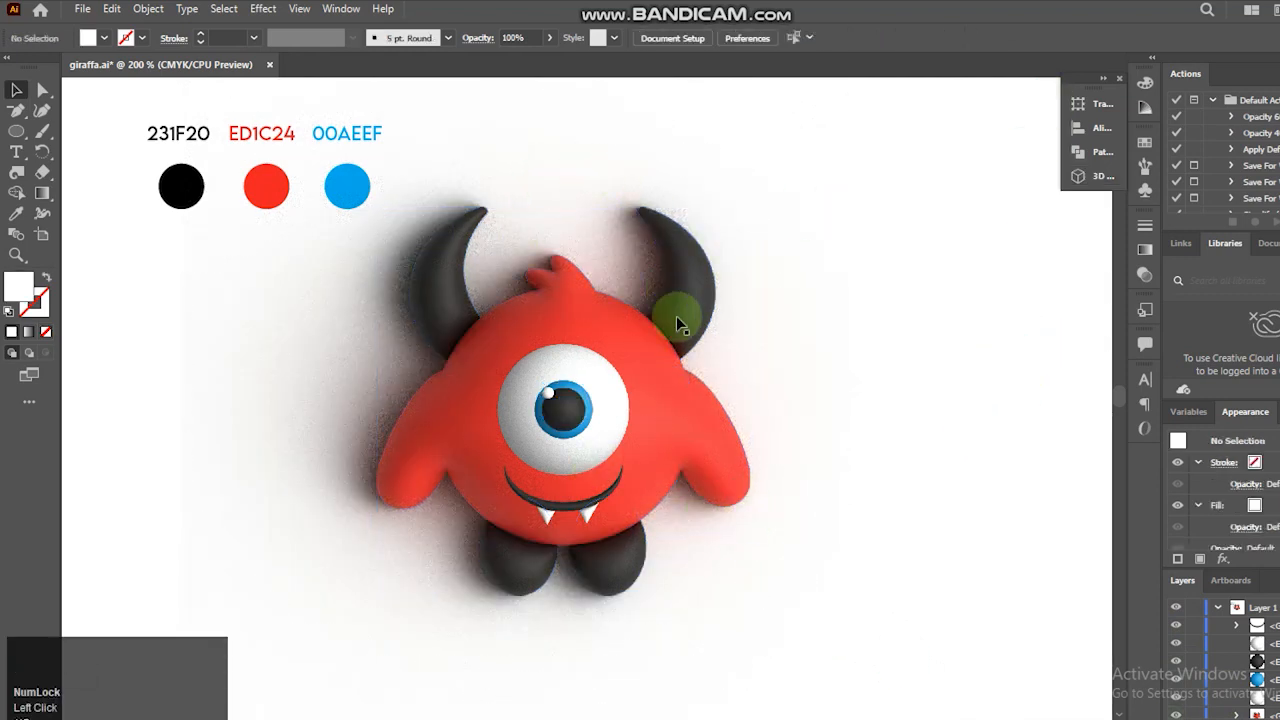